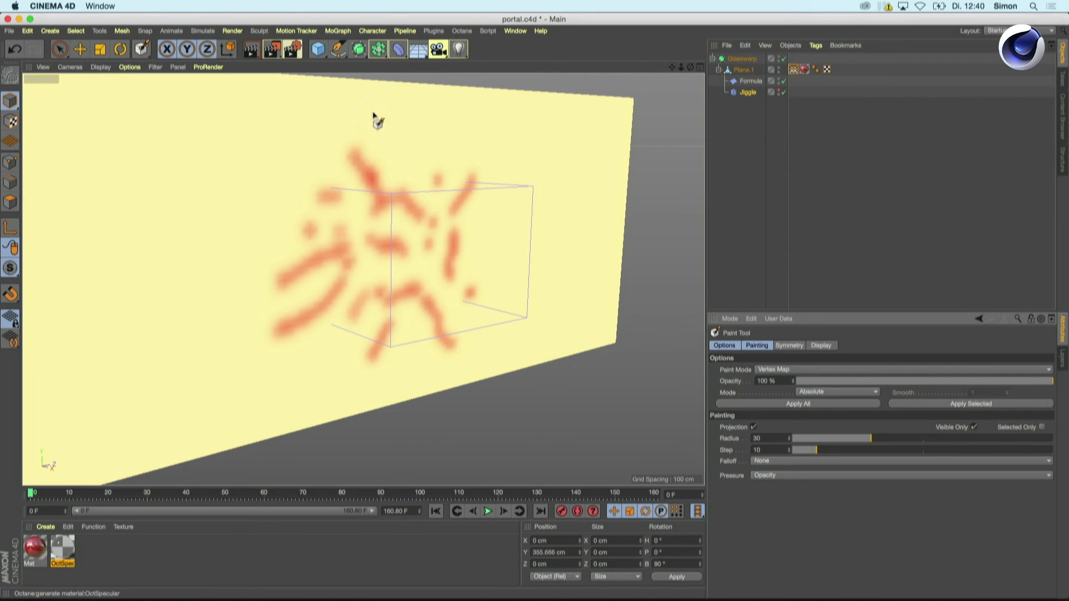
{"action": "mouse_move", "coordinate": [193, 224]}
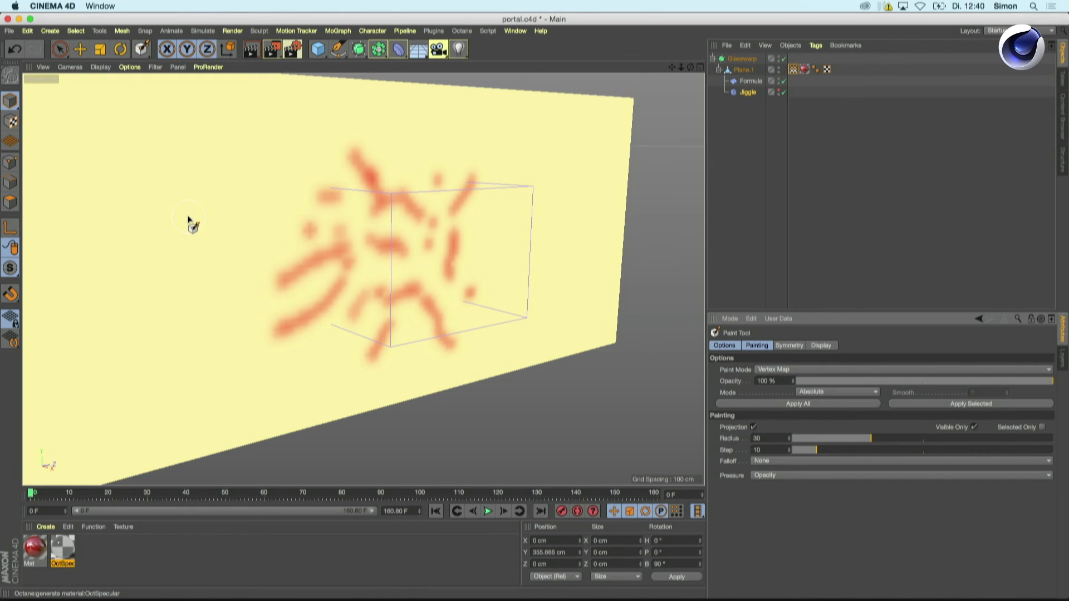
{"action": "mouse_move", "coordinate": [801, 116]}
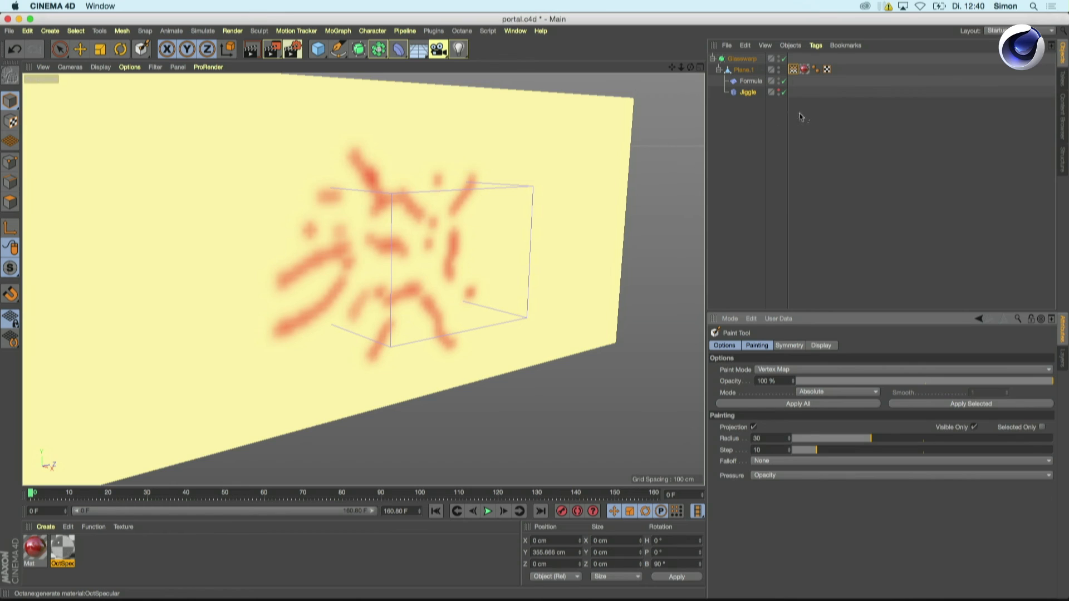
Step: Select the Jiggle deformer to display its stiffness, structural and drag settings
{"action": "left_click", "coordinate": [748, 91]}
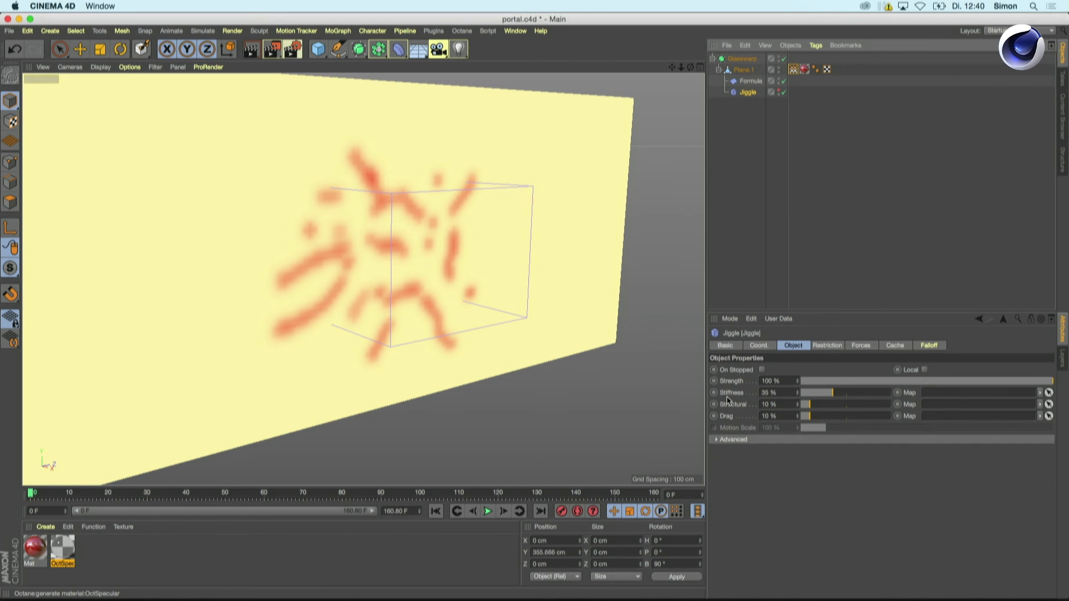
{"action": "mouse_move", "coordinate": [837, 400]}
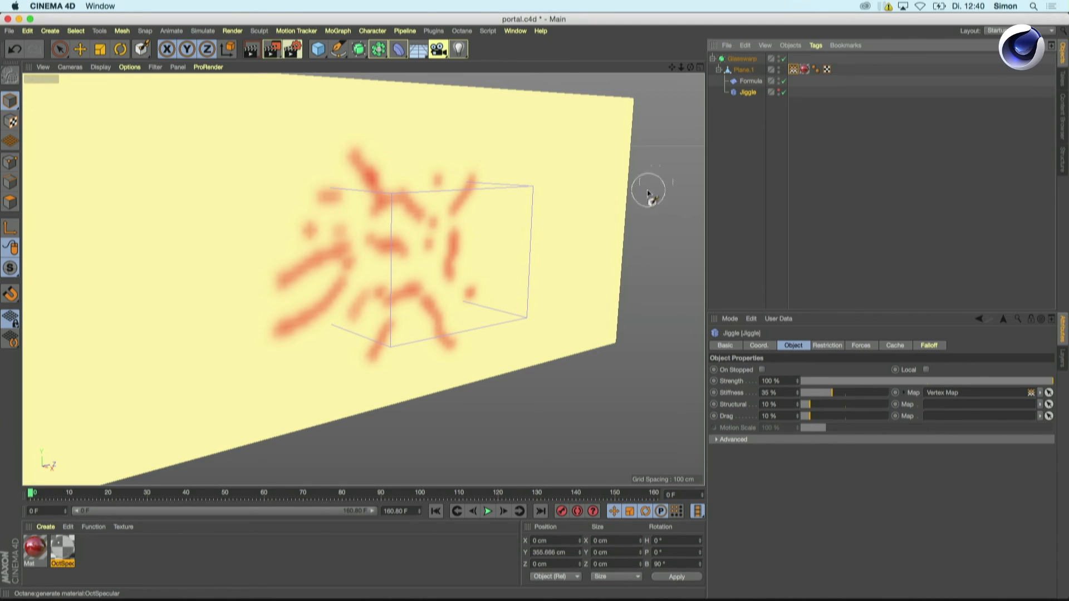
{"action": "mouse_move", "coordinate": [164, 316]}
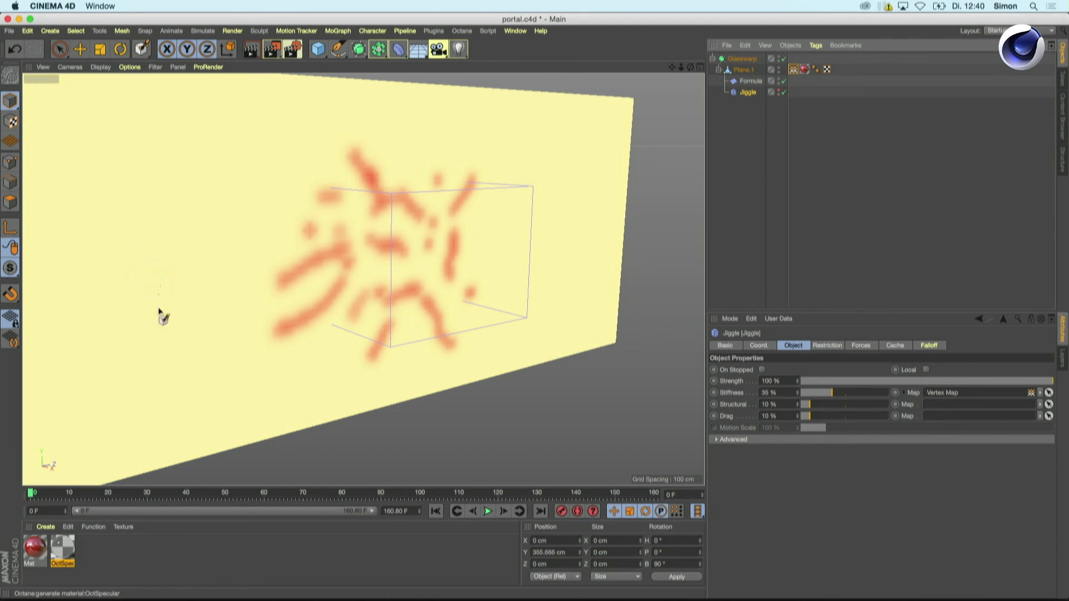
{"action": "mouse_move", "coordinate": [434, 276]}
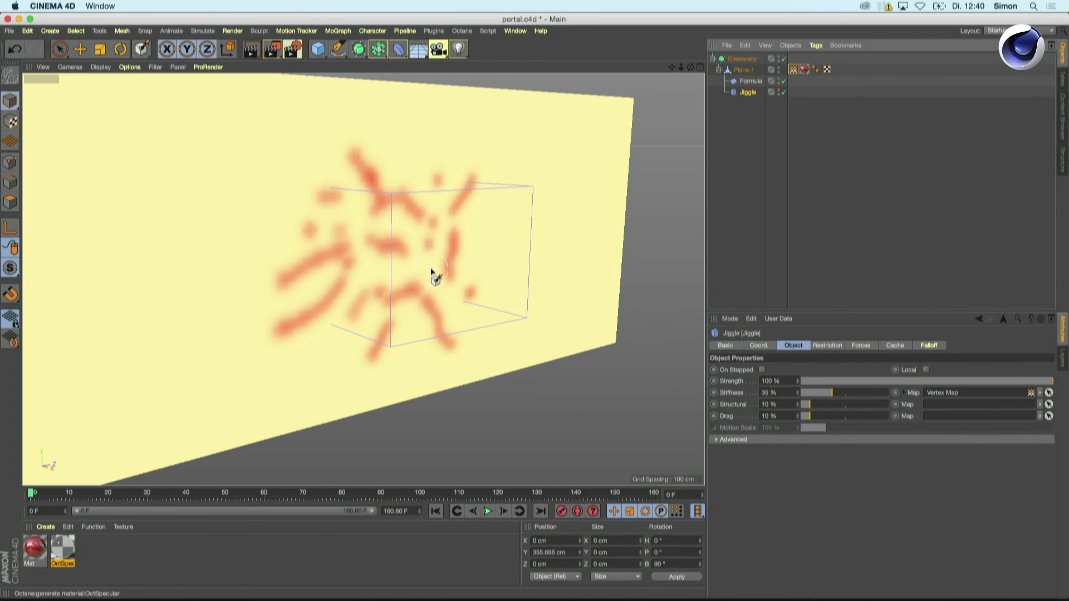
{"action": "mouse_move", "coordinate": [372, 237]}
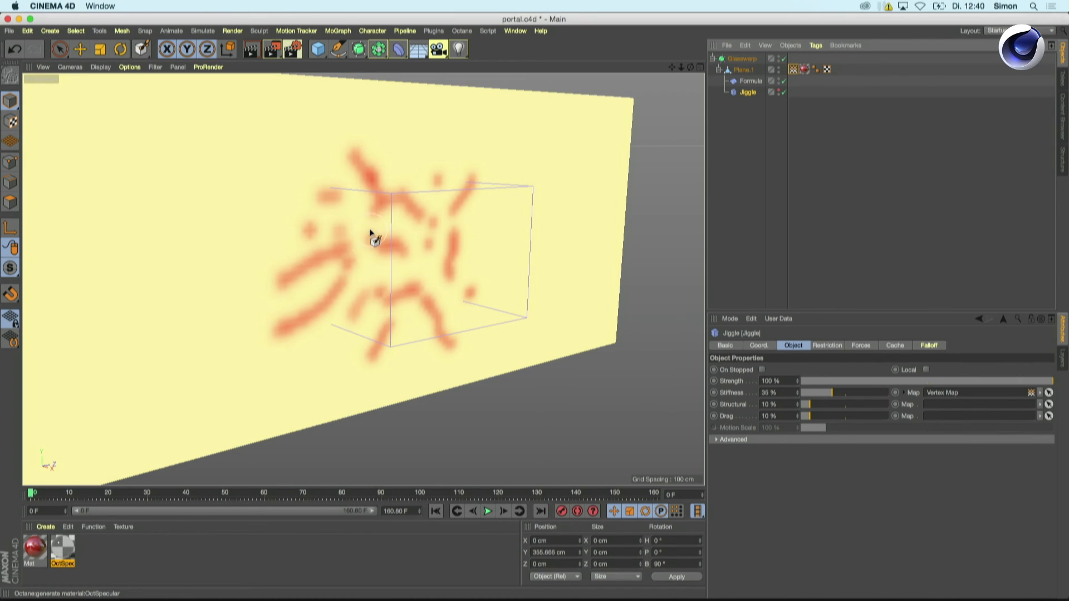
{"action": "mouse_move", "coordinate": [373, 186]}
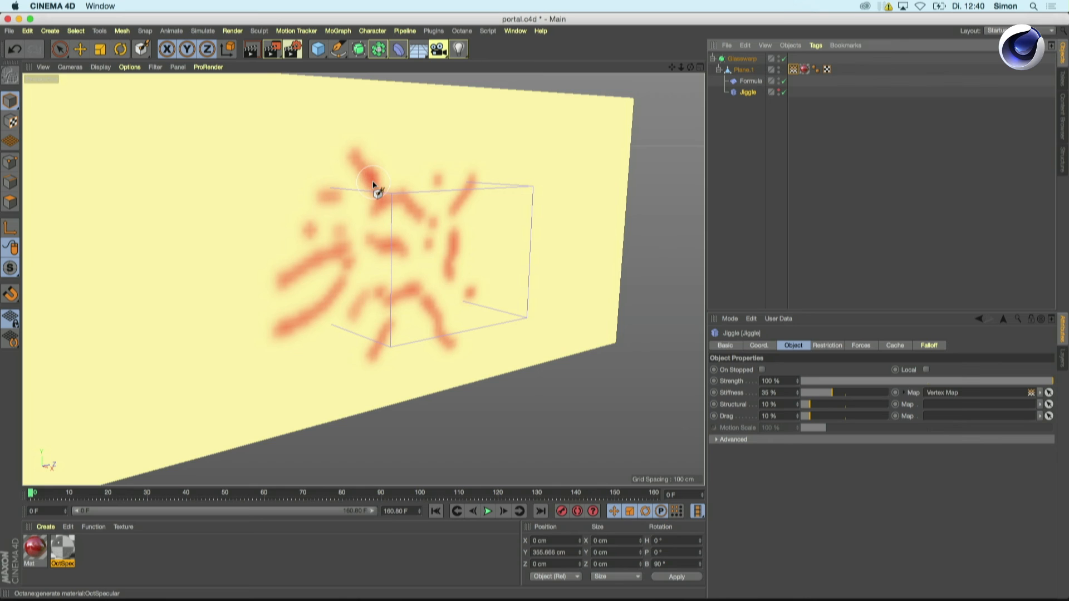